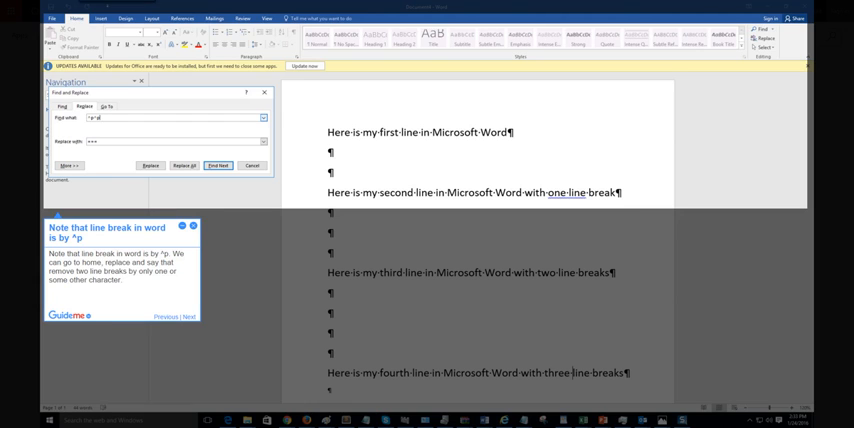
# Replace All doubled paragraph breaks (^p^p with ^p), leaving four consecutive lines
pyautogui.click(180, 172)
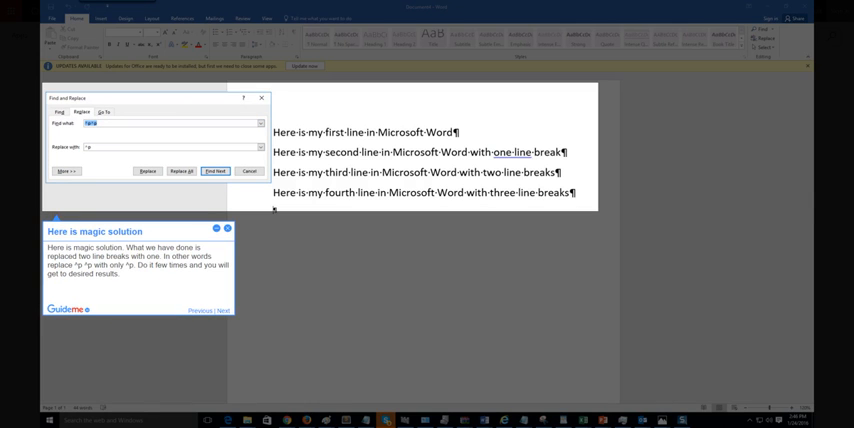